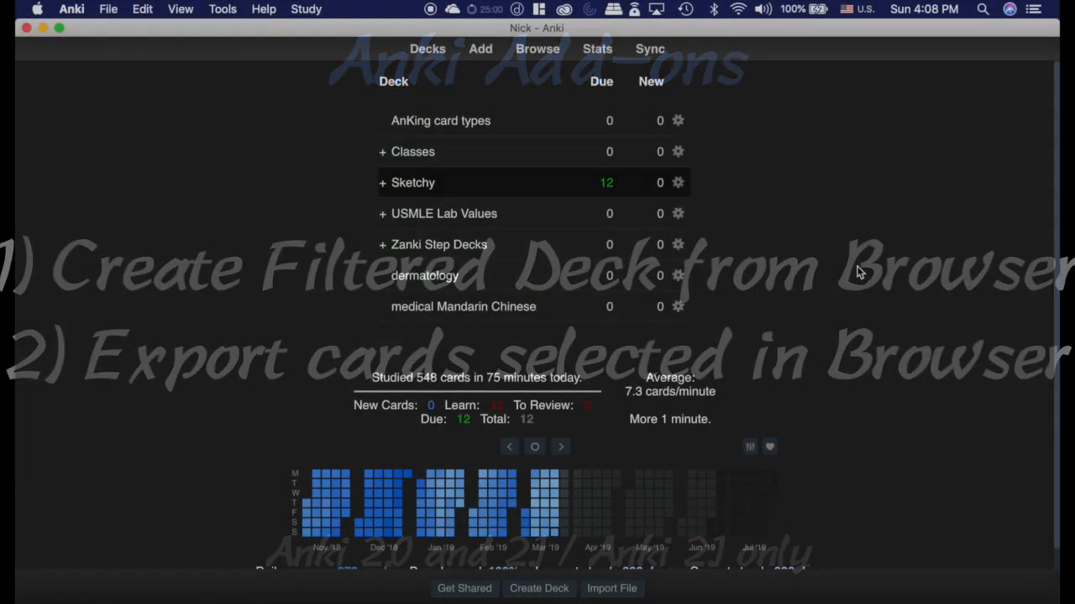
- In the browser sidebar, drill through the Lolnotacop/Bugs/Bacteria trees and list cards tagged 01_Gram_(+)_Cocci
left_click(537, 49)
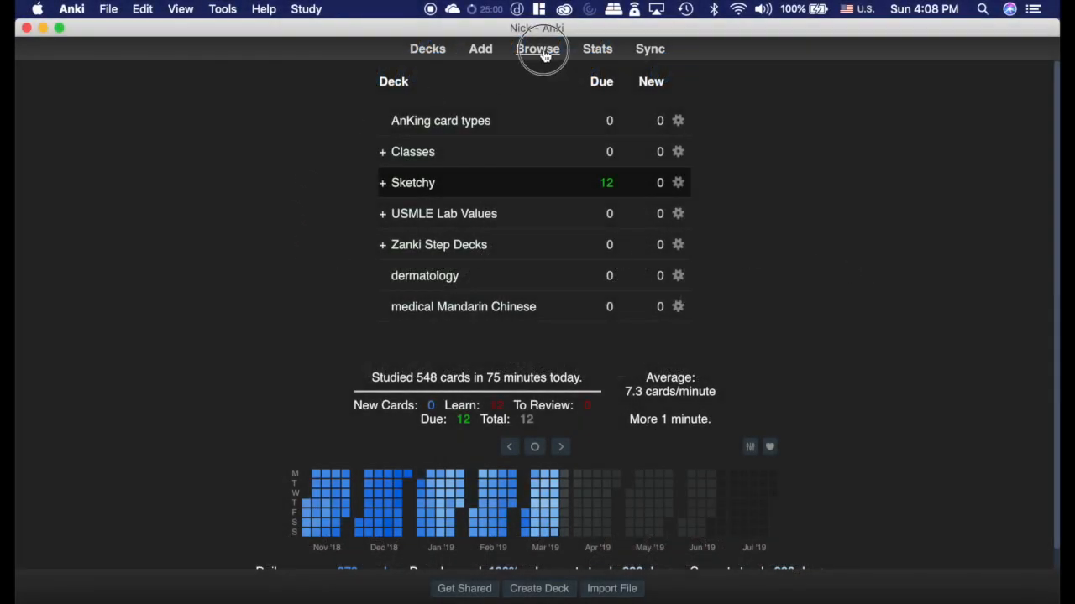
left_click(537, 48)
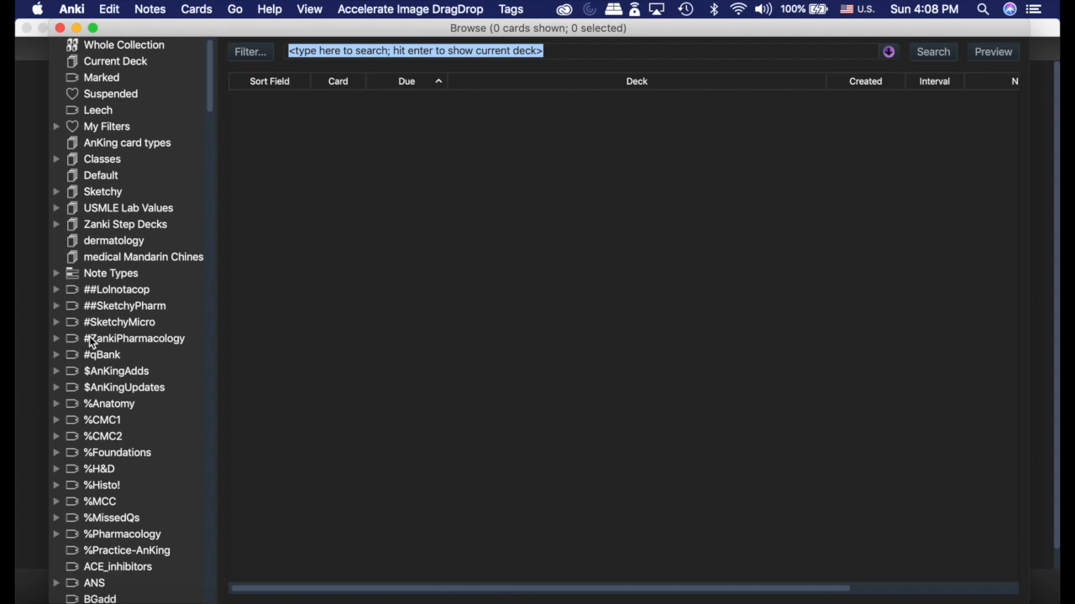
left_click(57, 289)
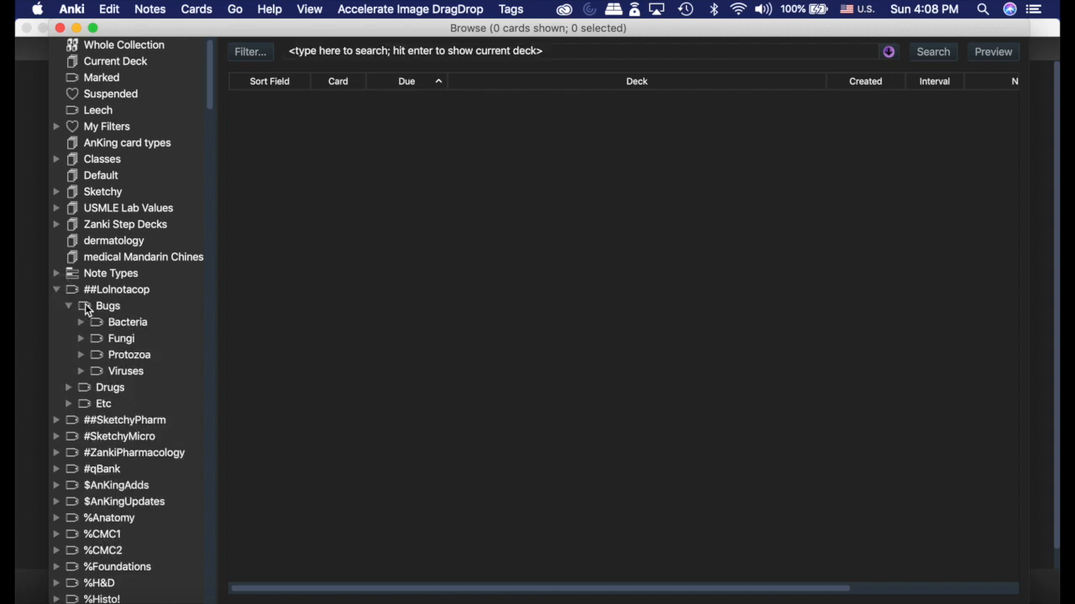
left_click(80, 322)
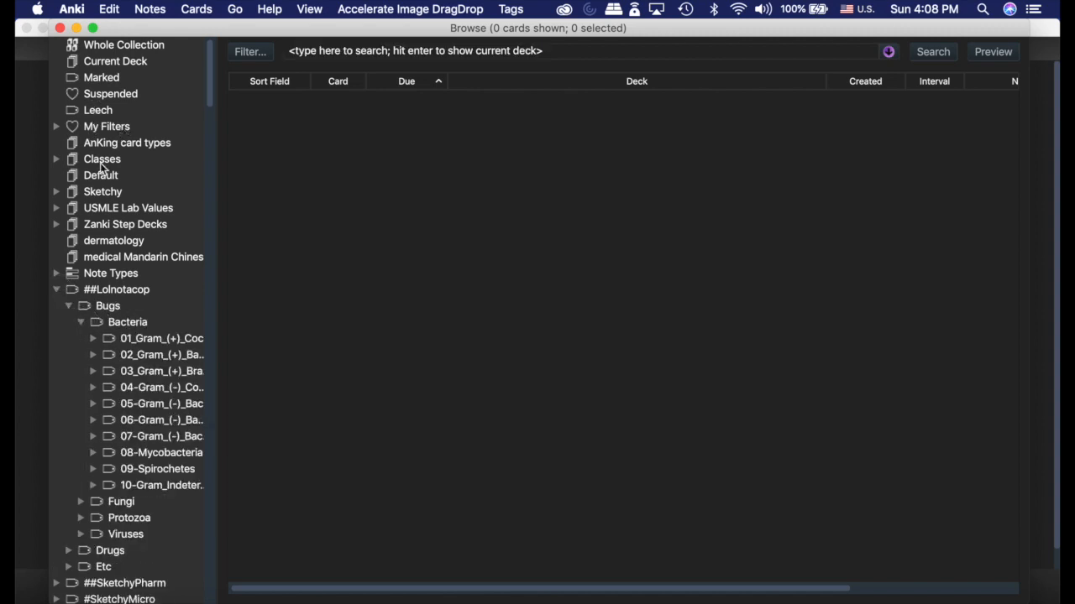
left_click(57, 192)
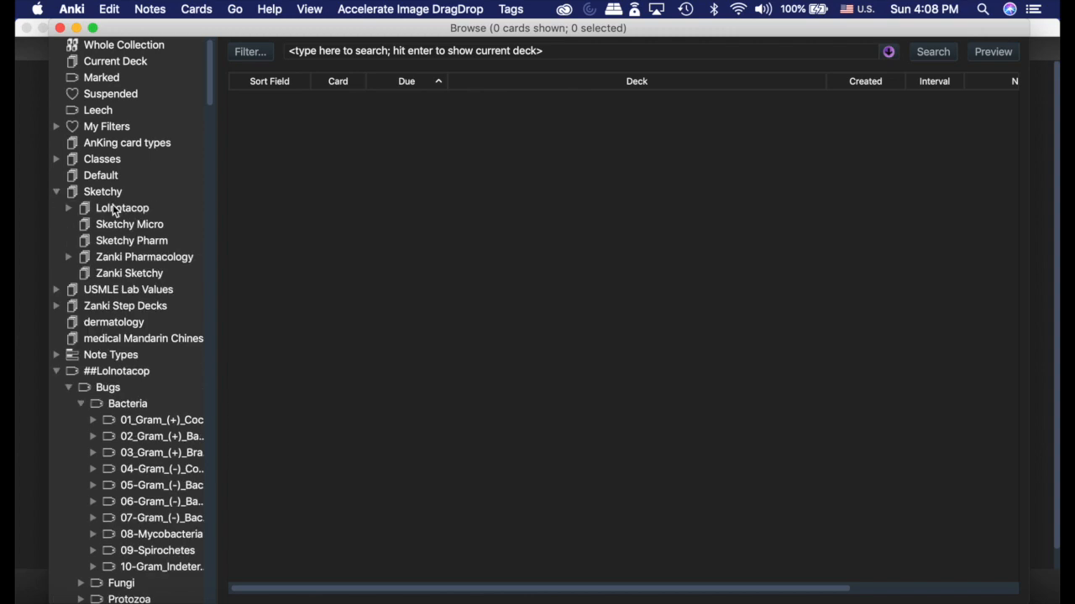
left_click(121, 208)
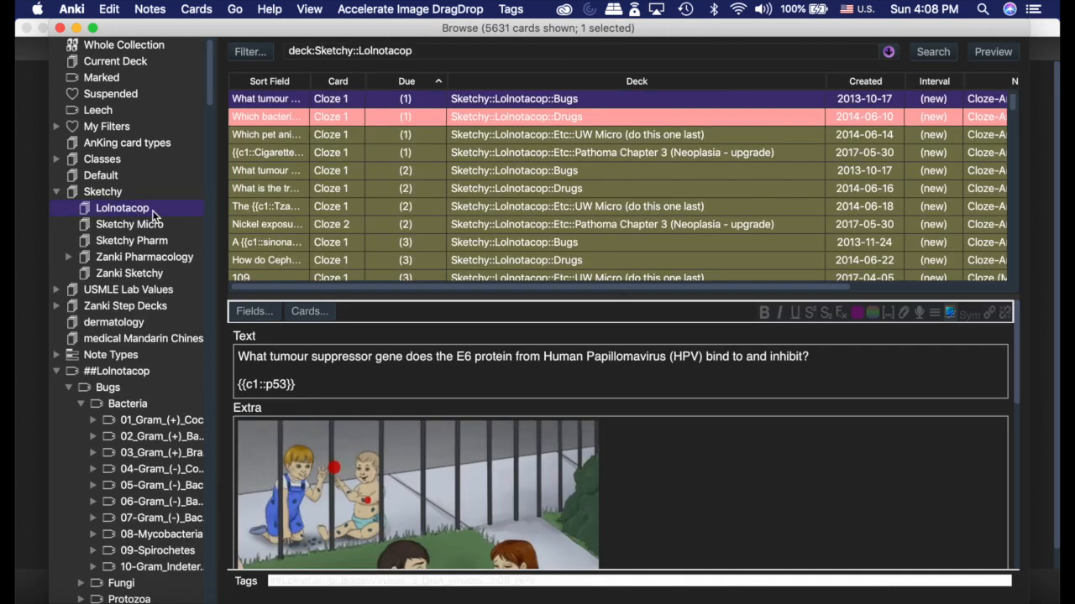
left_click(68, 208)
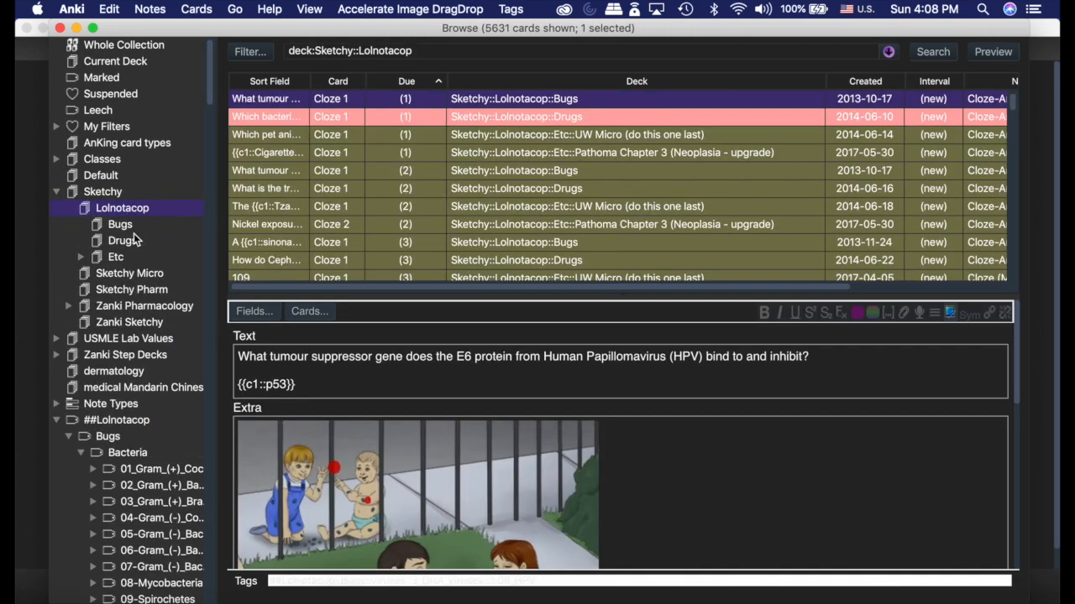
left_click(119, 219)
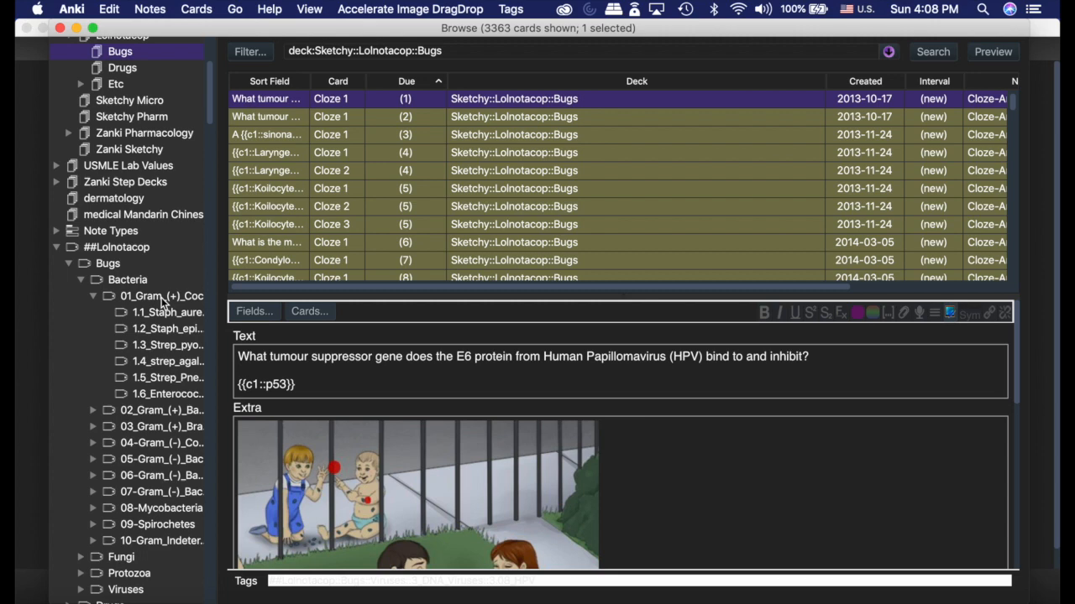
left_click(161, 295)
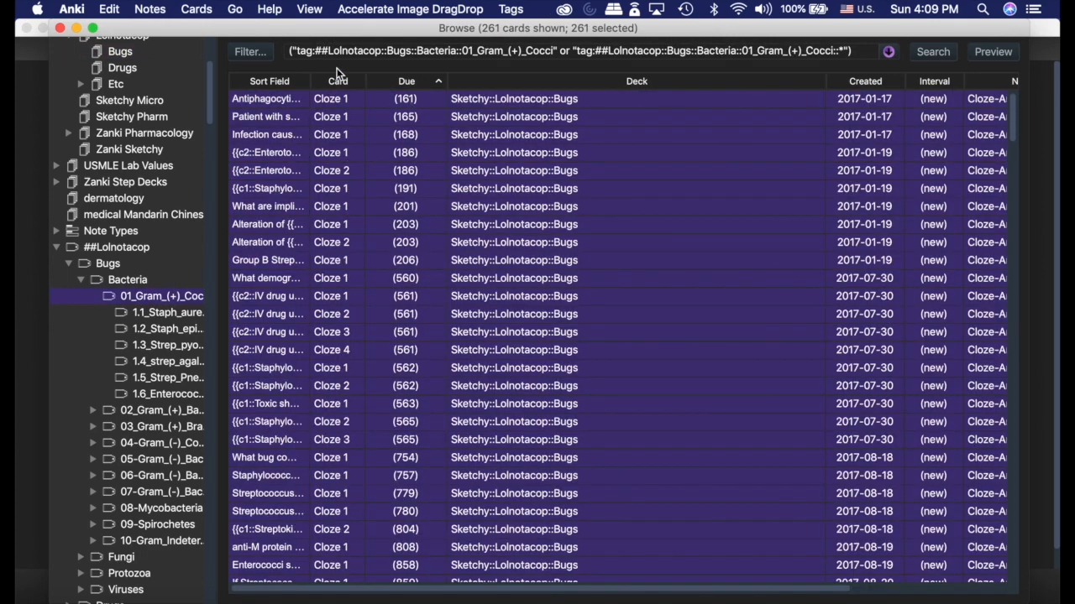
- Start a filtered deck from this search via Edit > Create Filtered Deck
left_click(108, 10)
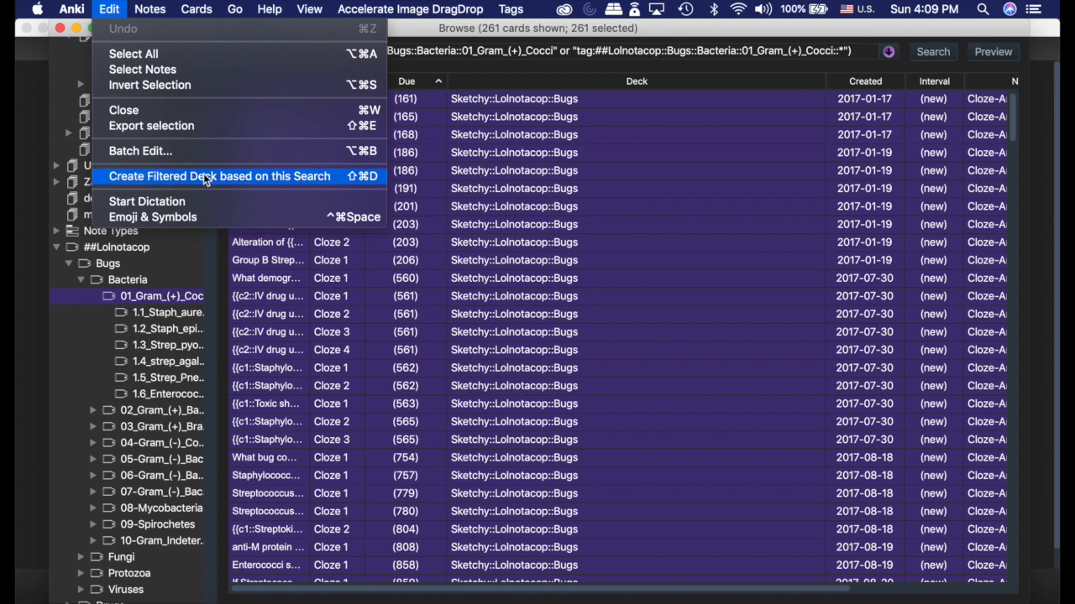
left_click(218, 176)
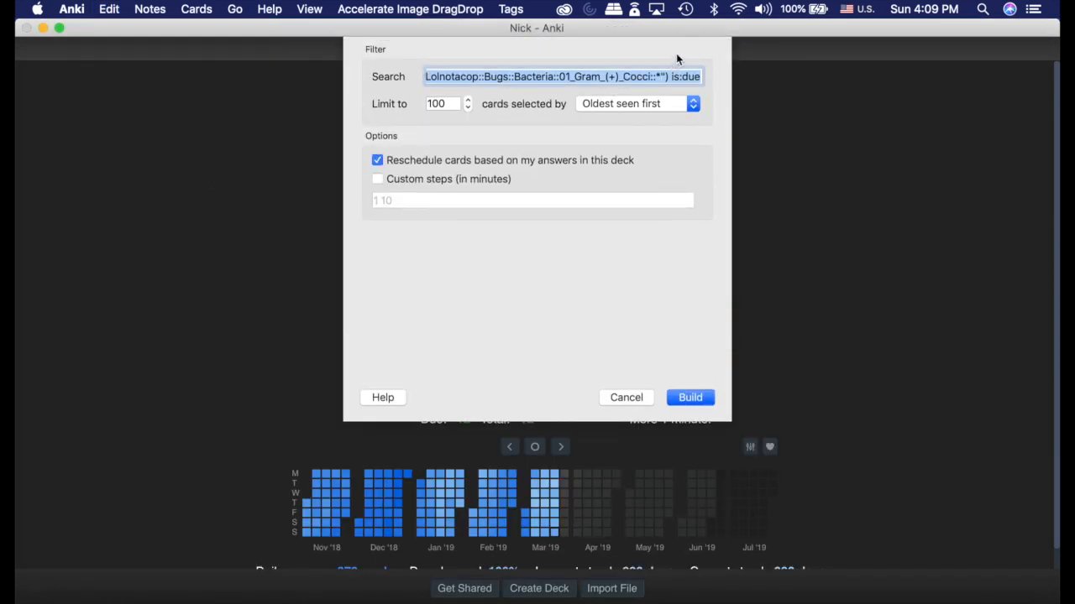
mouse_move(339, 131)
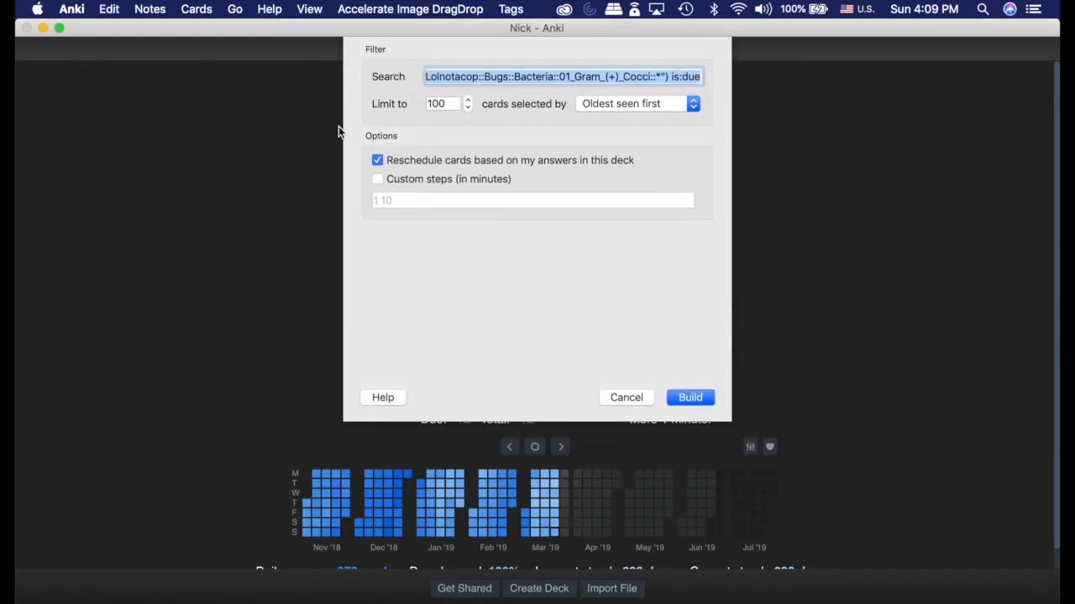
- Build the filtered deck with Reschedule off and Custom steps on
left_click(376, 160)
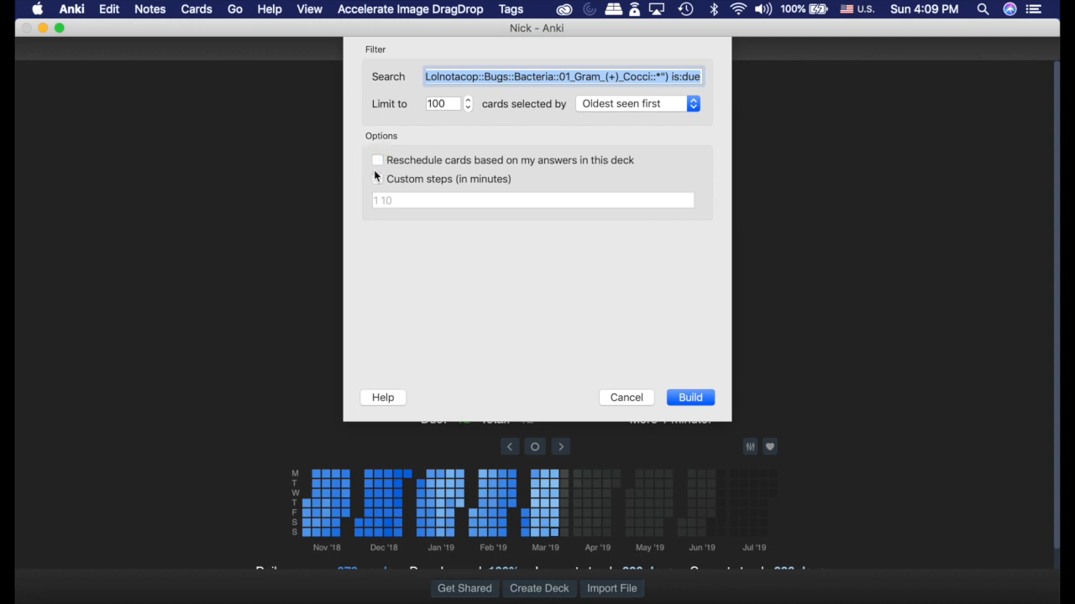
left_click(376, 178)
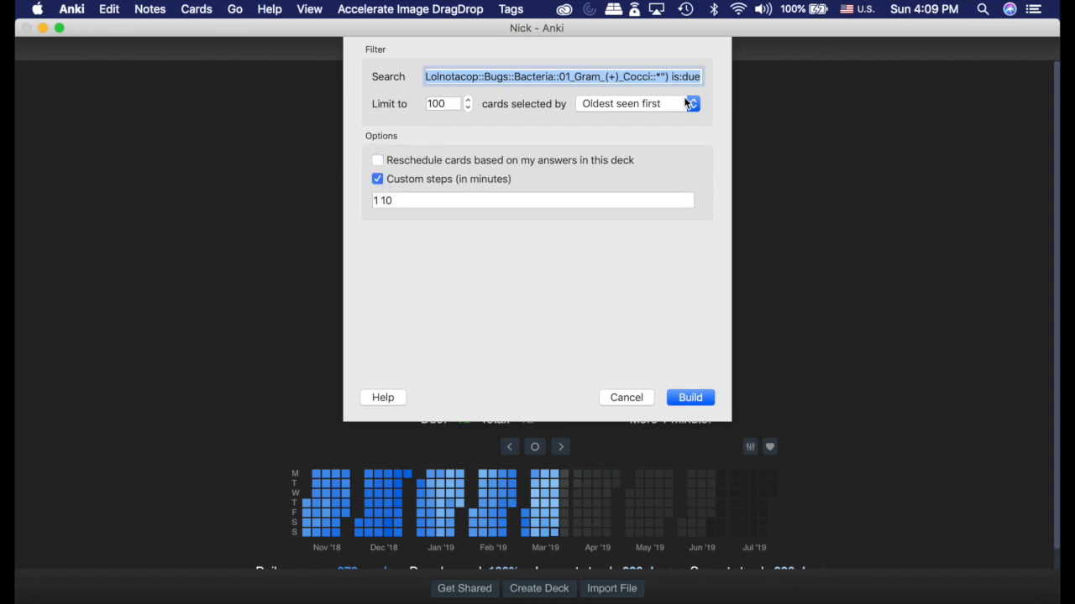
left_click(625, 396)
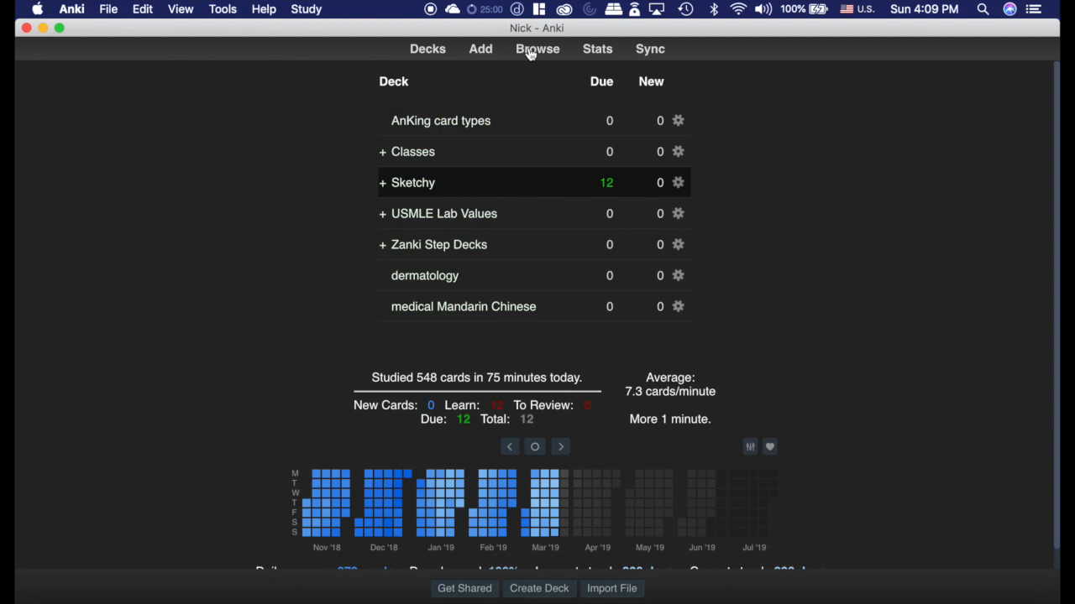
- In the browser, select the AnKing card types deck and start Edit > Export selection
left_click(537, 47)
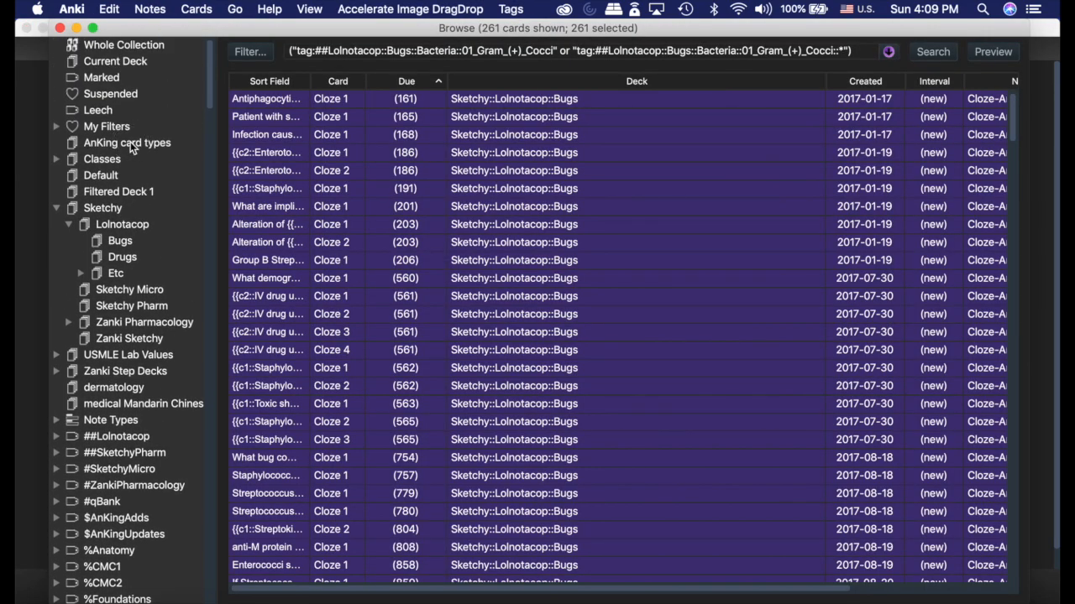
left_click(128, 141)
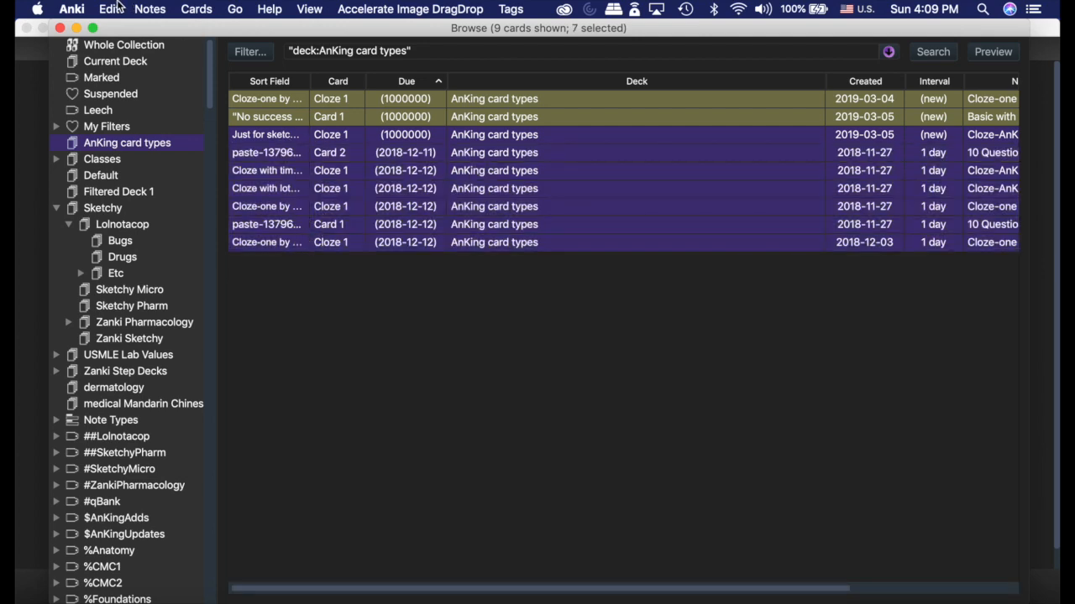
left_click(107, 10)
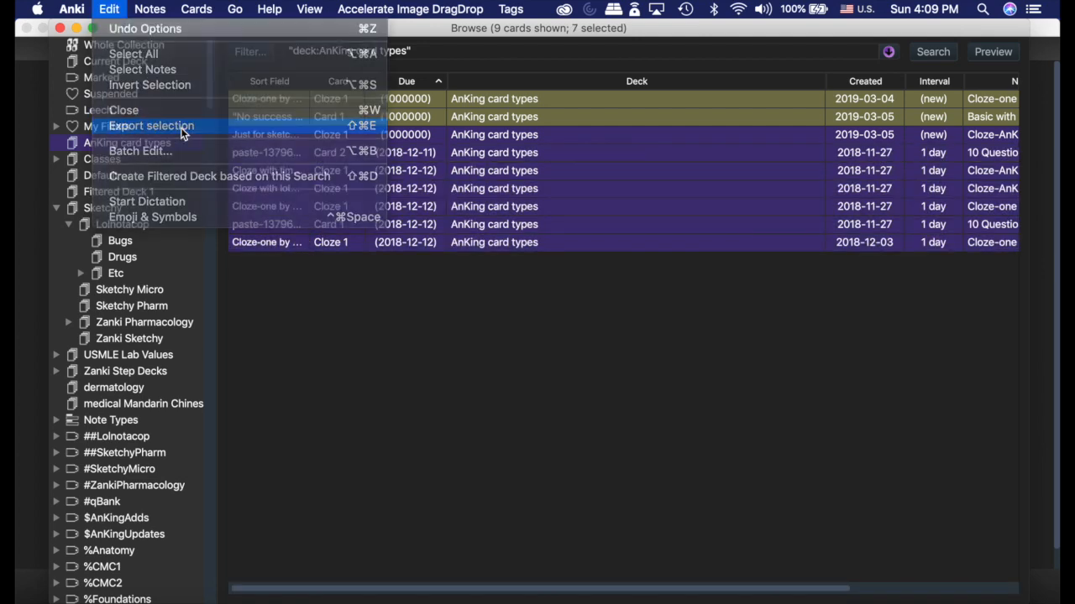
left_click(151, 125)
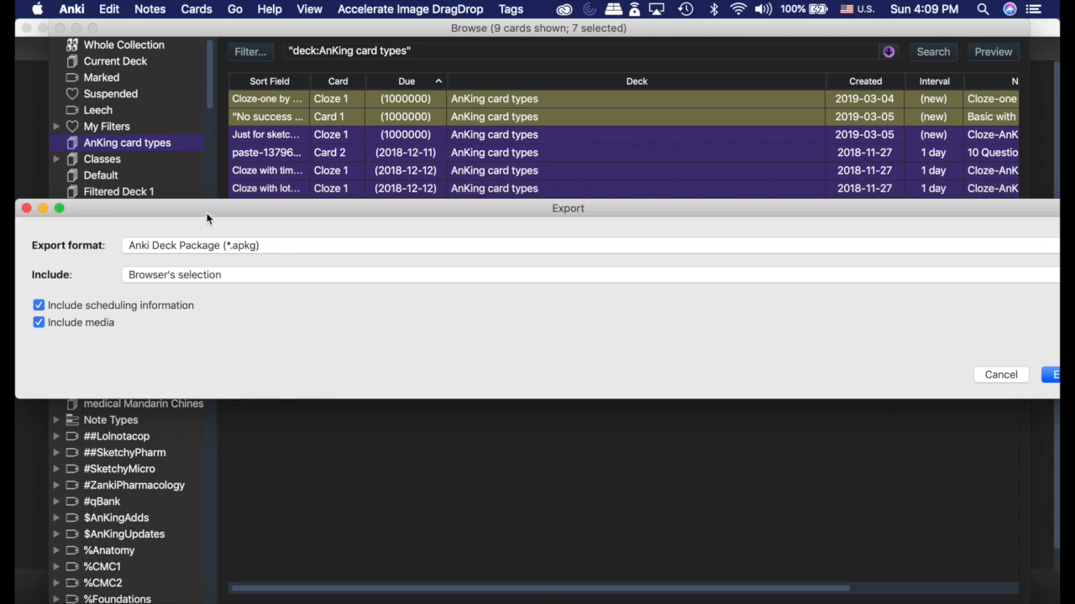